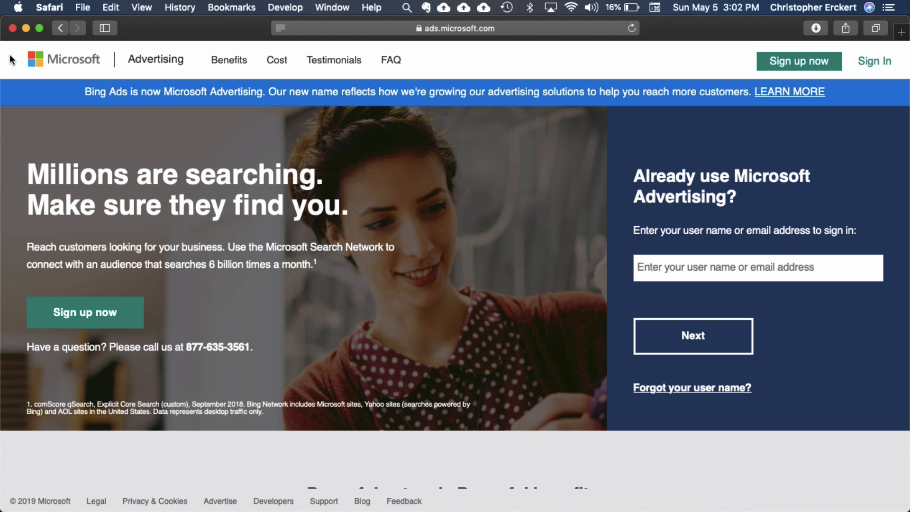
{"action": "mouse_move", "coordinate": [484, 200]}
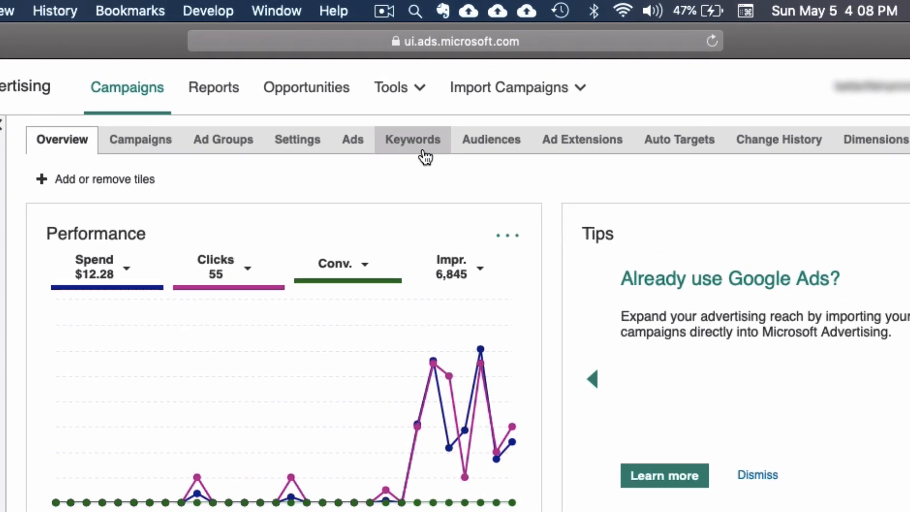
Step: Go to Merchant Center, open the Better Life Hammocks store and its Catalog management list
{"action": "left_click", "coordinate": [392, 87]}
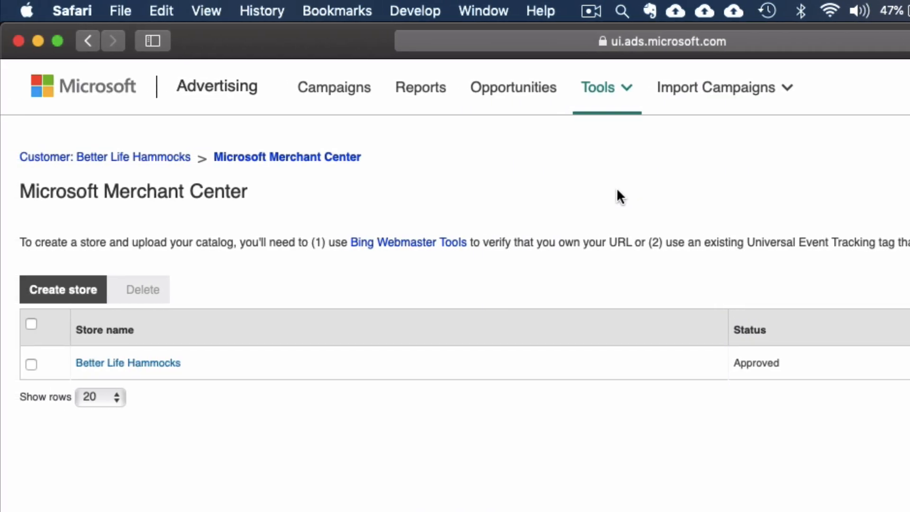
{"action": "mouse_move", "coordinate": [175, 364]}
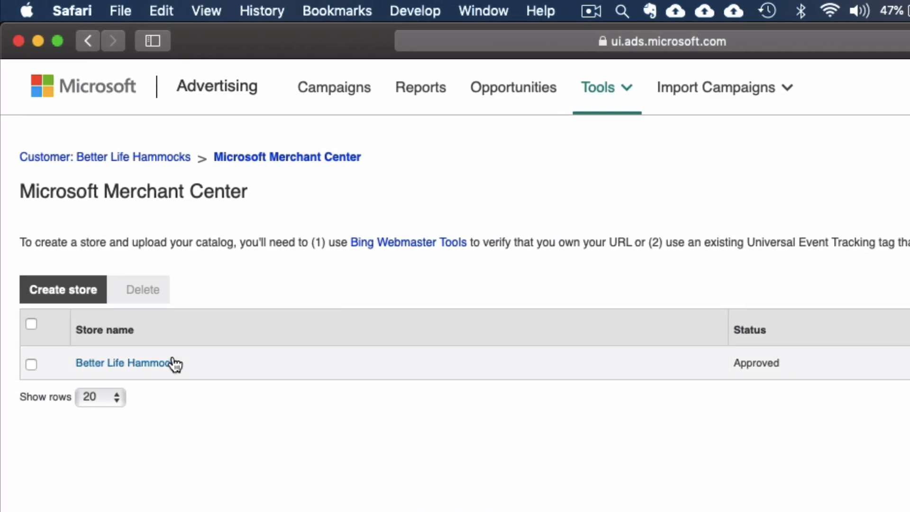
{"action": "left_click", "coordinate": [119, 363]}
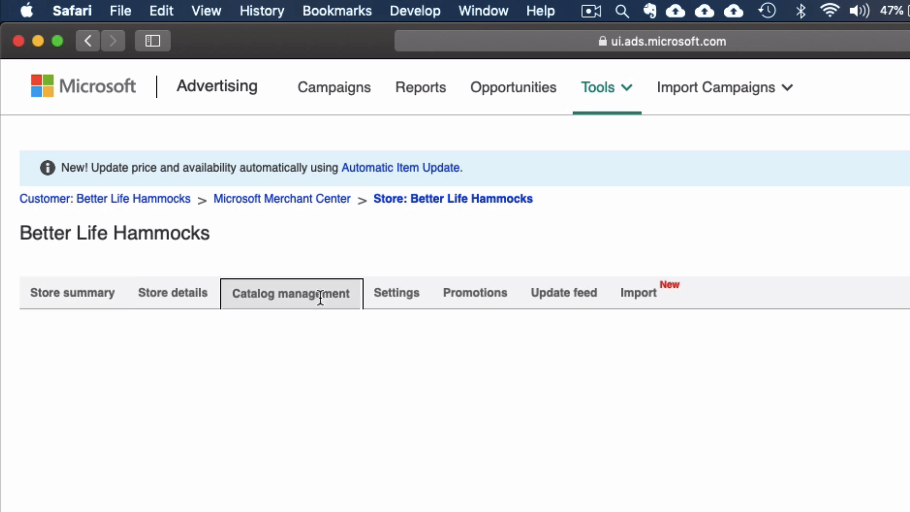
{"action": "left_click", "coordinate": [292, 293]}
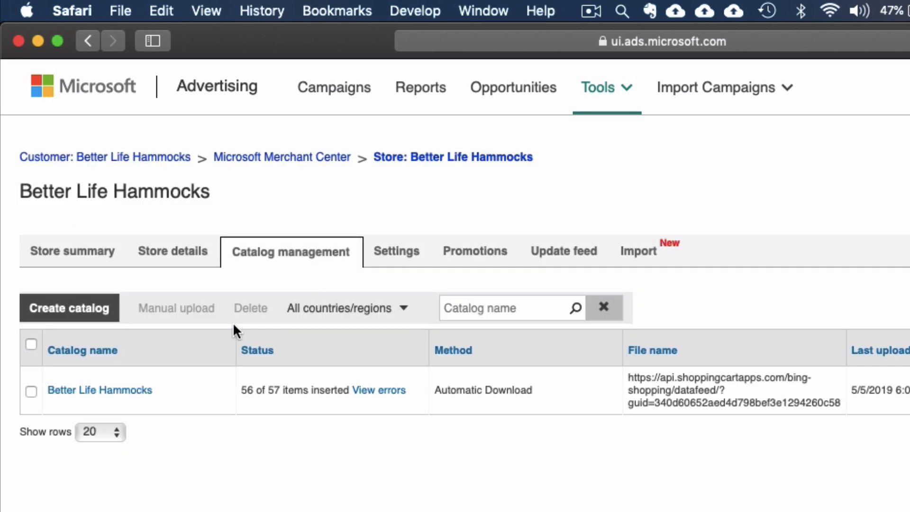
{"action": "mouse_move", "coordinate": [104, 401]}
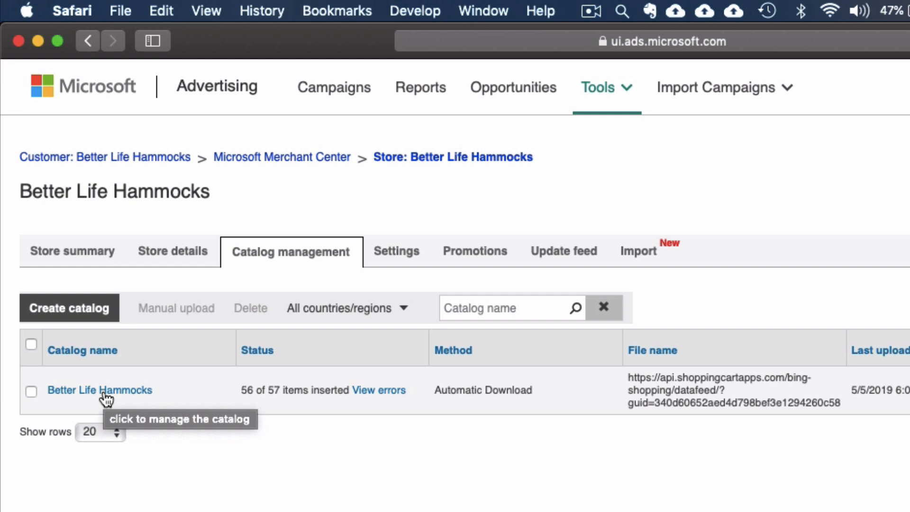
Step: Open the Better Life Hammocks catalog to reach its Catalog summary page
{"action": "left_click", "coordinate": [99, 391]}
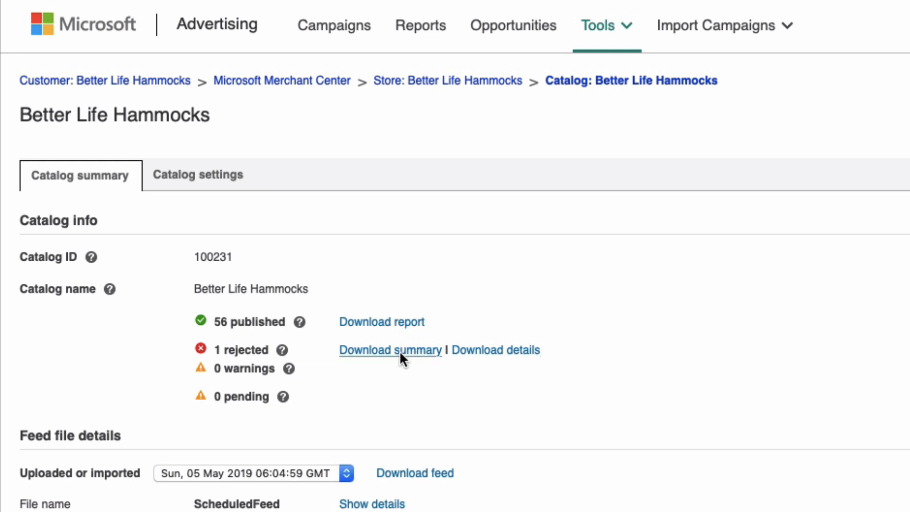
Step: Download the rejected-item summary and the MerchantCatalogReport details file for Excel
{"action": "left_click", "coordinate": [391, 349]}
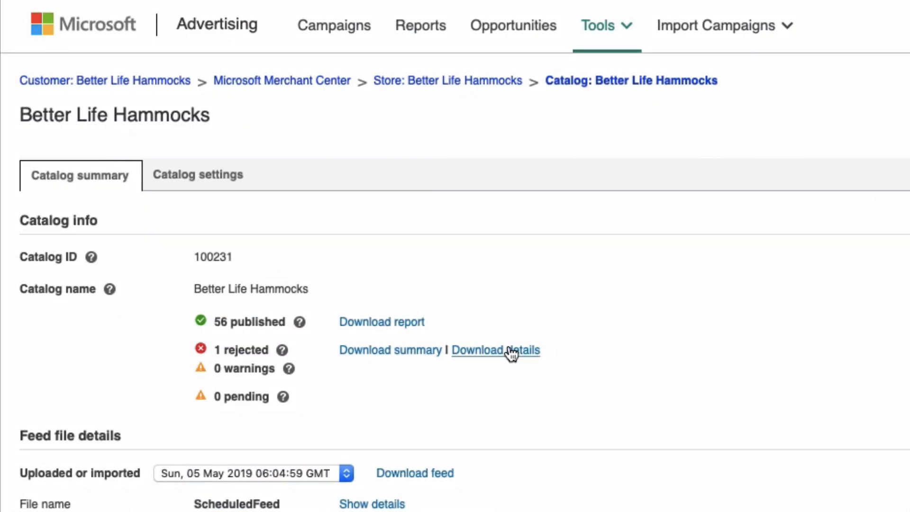
{"action": "left_click", "coordinate": [497, 350]}
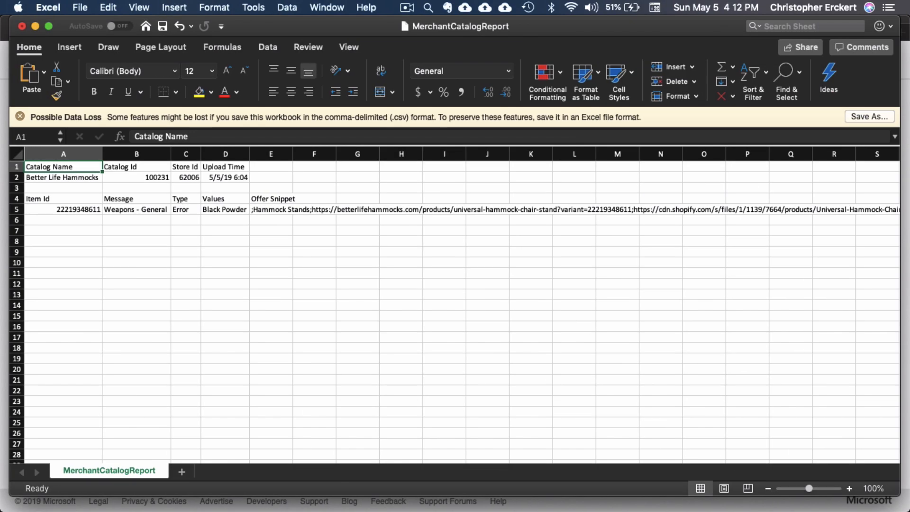